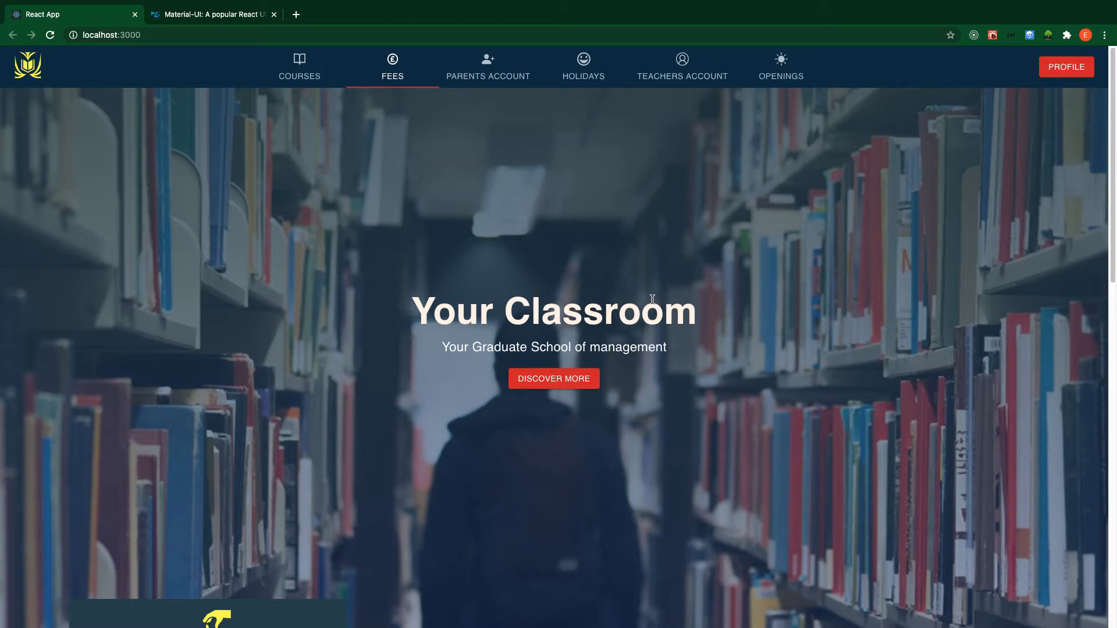
mouse_move(410, 321)
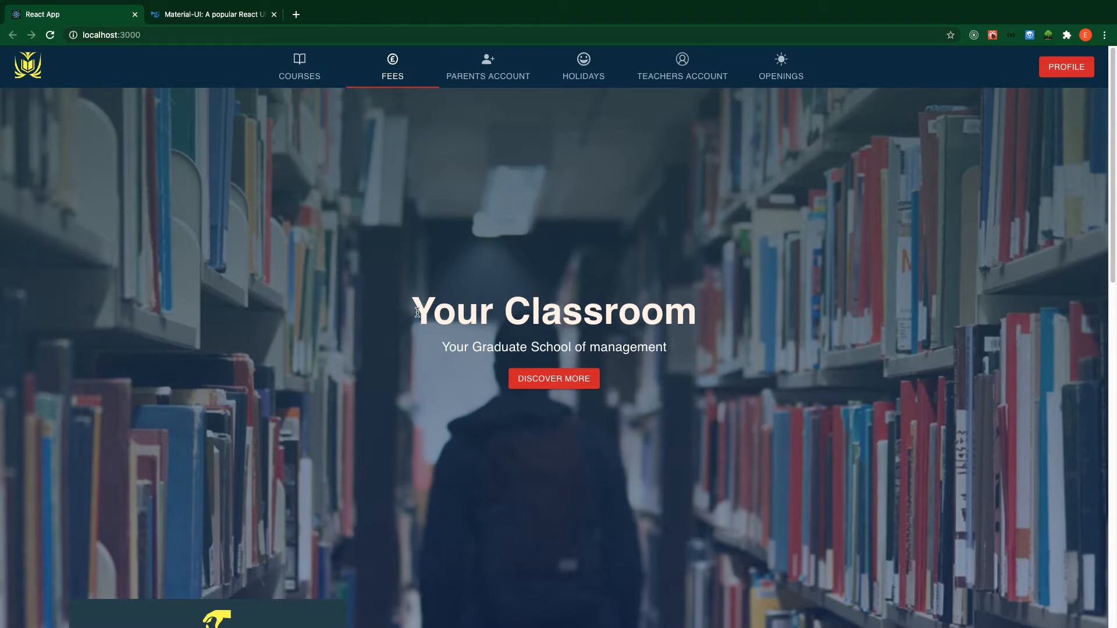
mouse_move(406, 308)
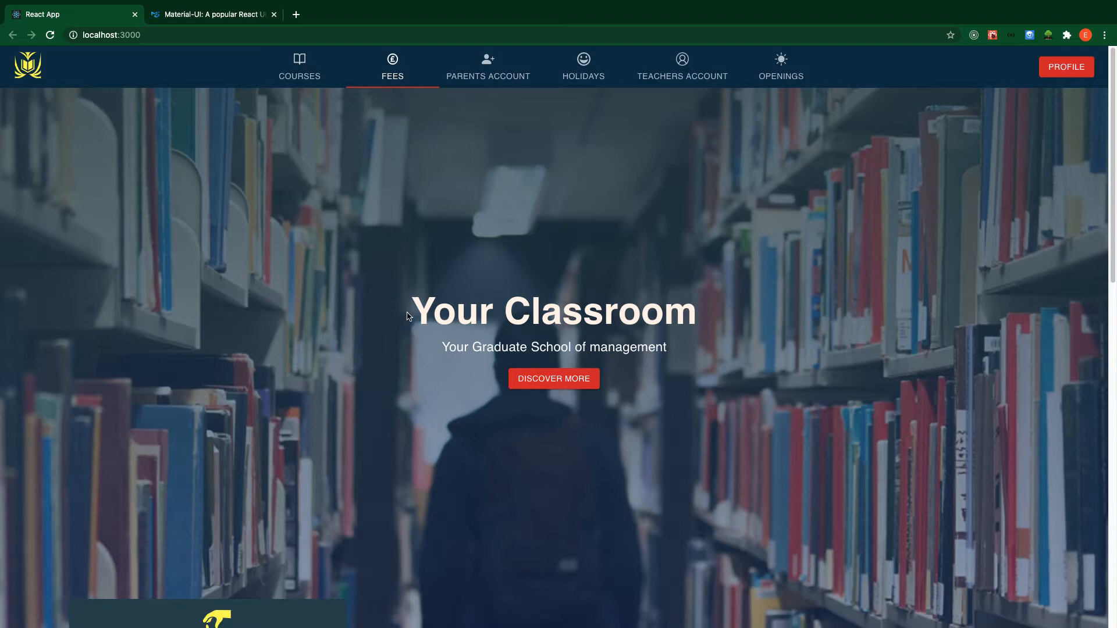
mouse_move(461, 125)
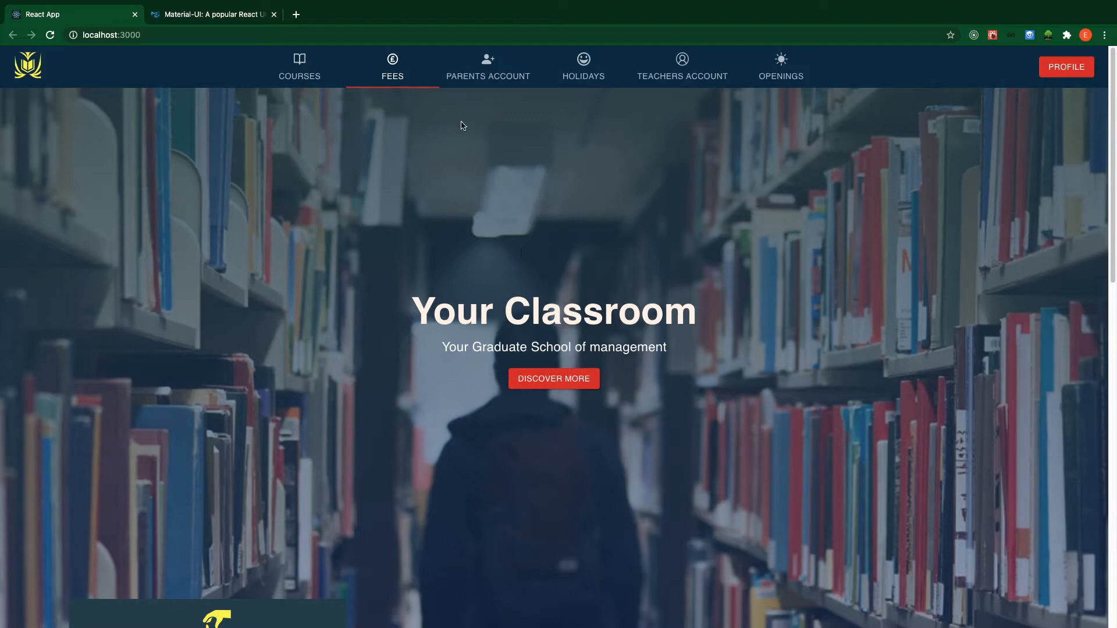
mouse_move(463, 229)
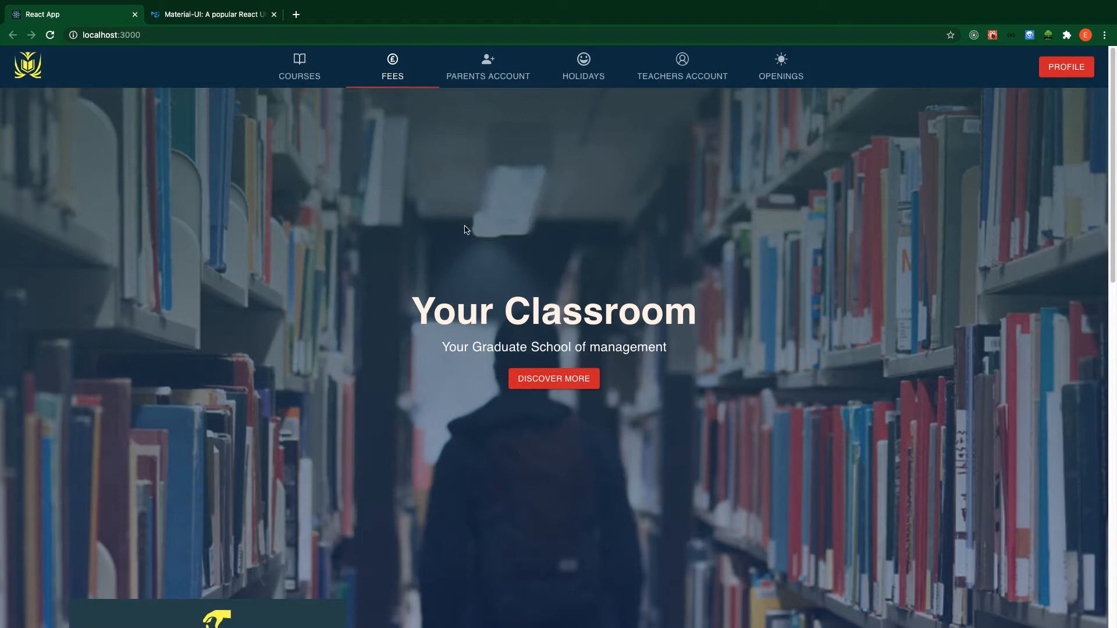
mouse_move(418, 317)
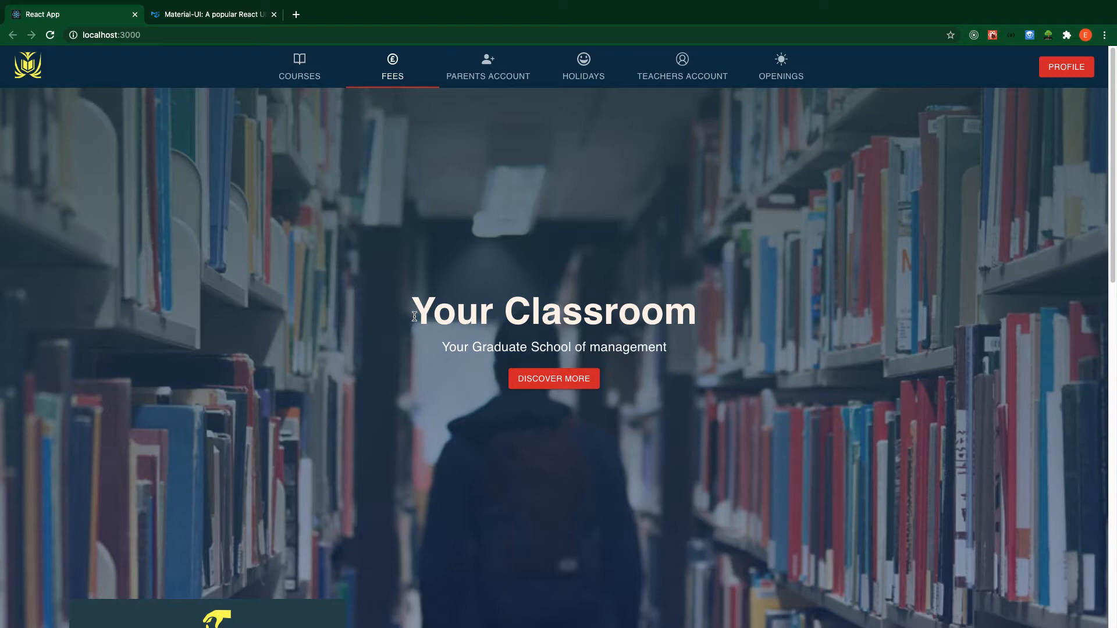
mouse_move(565, 207)
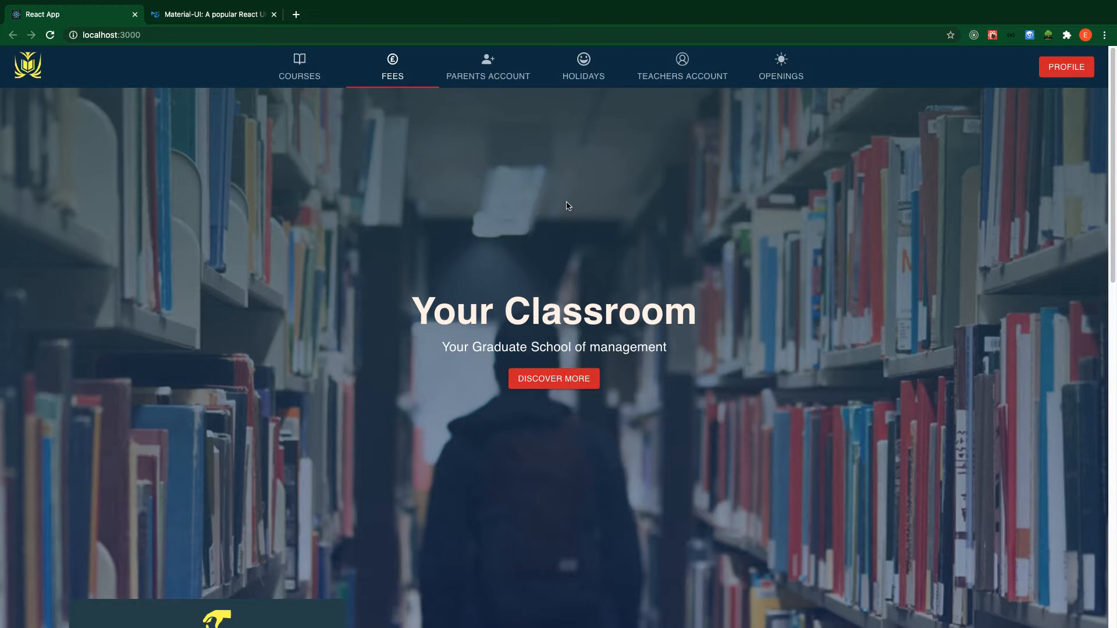
mouse_move(681, 225)
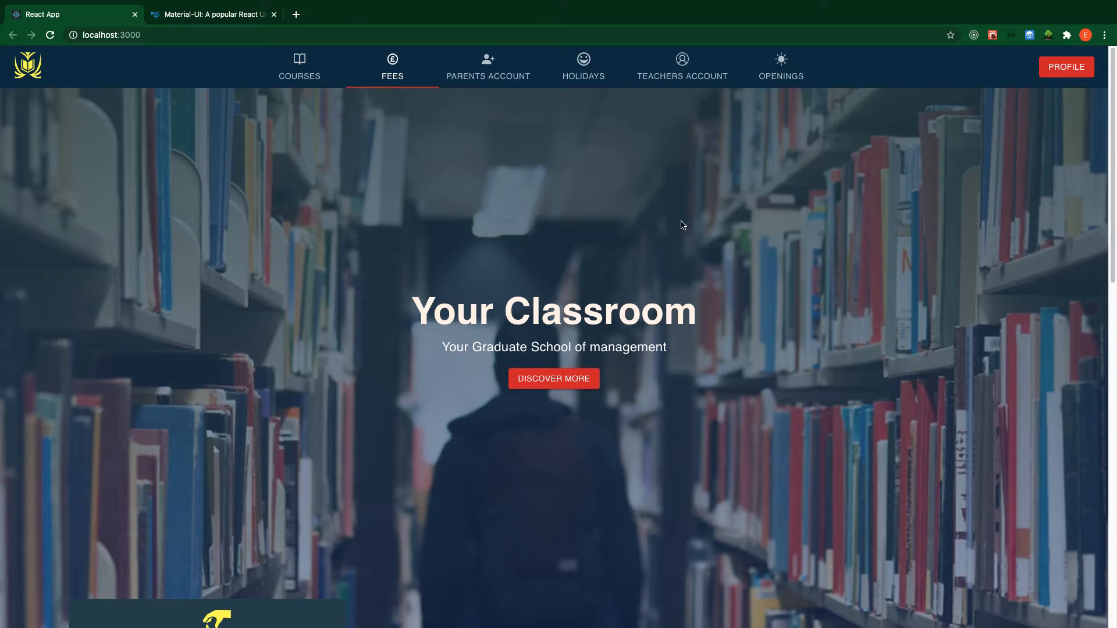
mouse_move(498, 165)
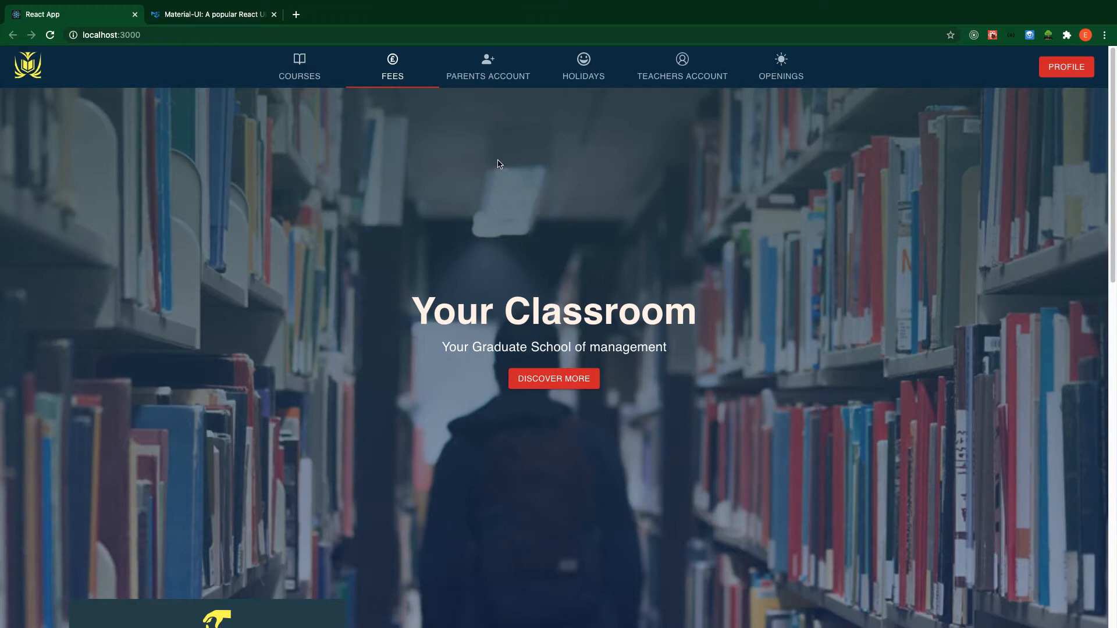
mouse_move(489, 173)
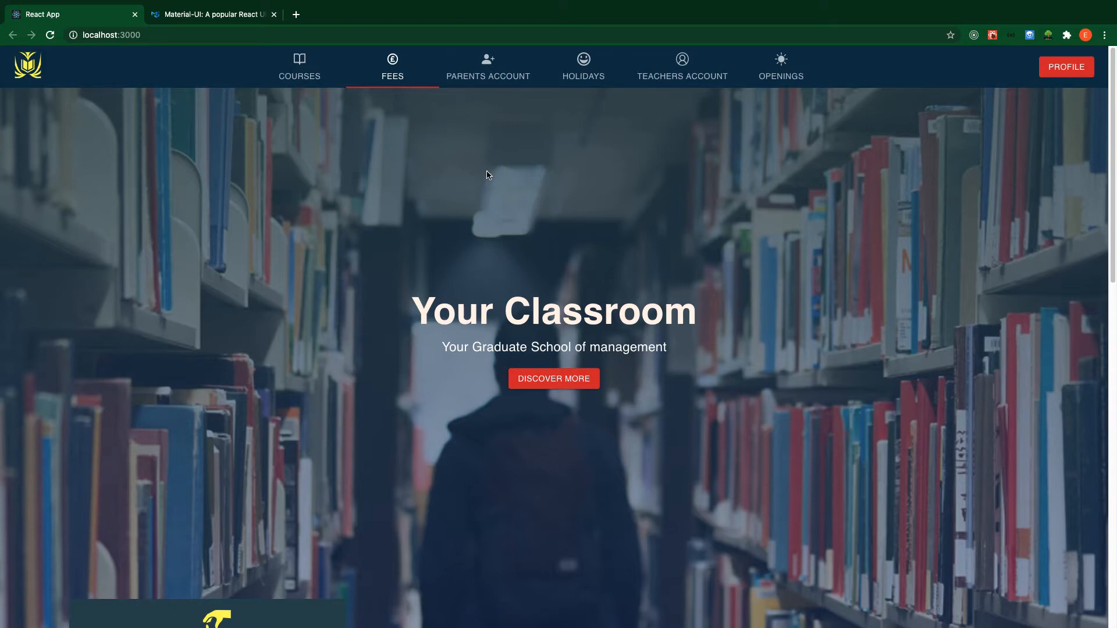
mouse_move(371, 137)
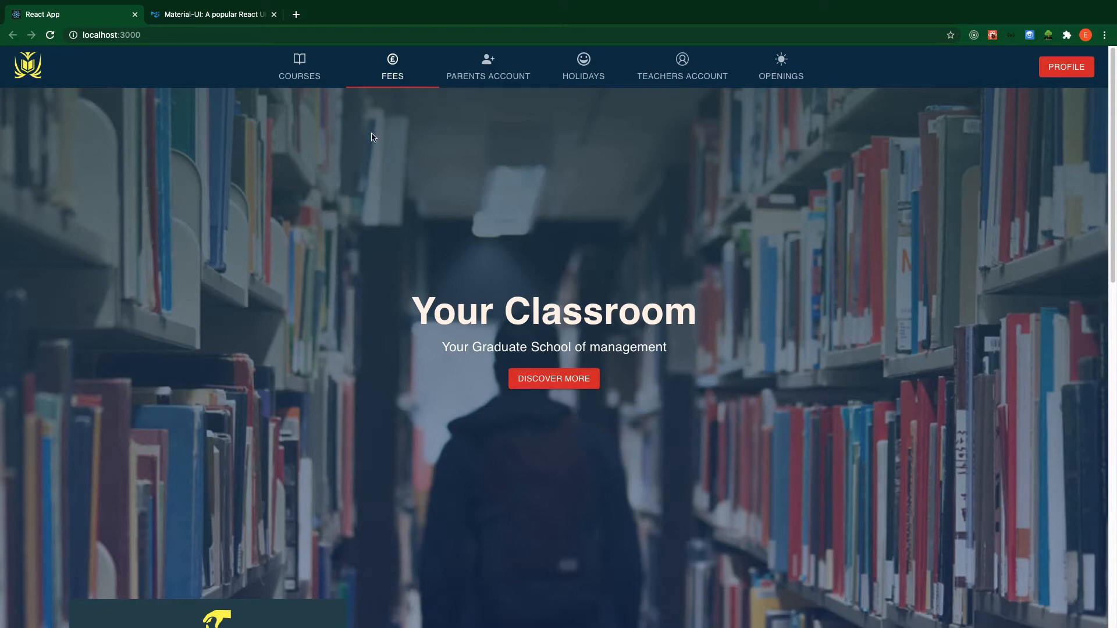
mouse_move(32, 81)
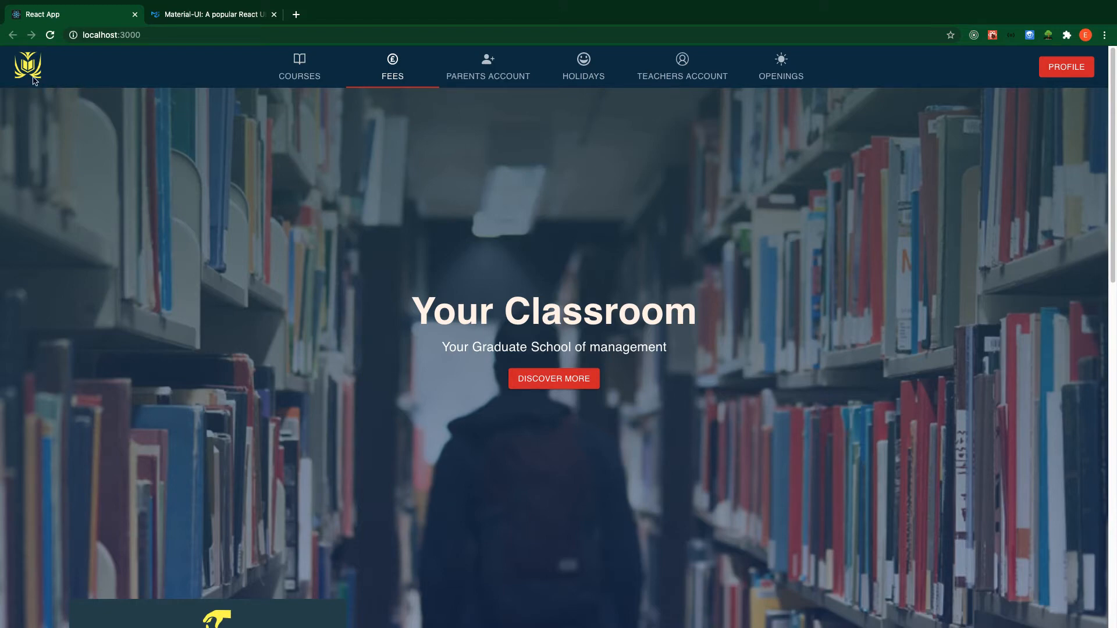
mouse_move(410, 91)
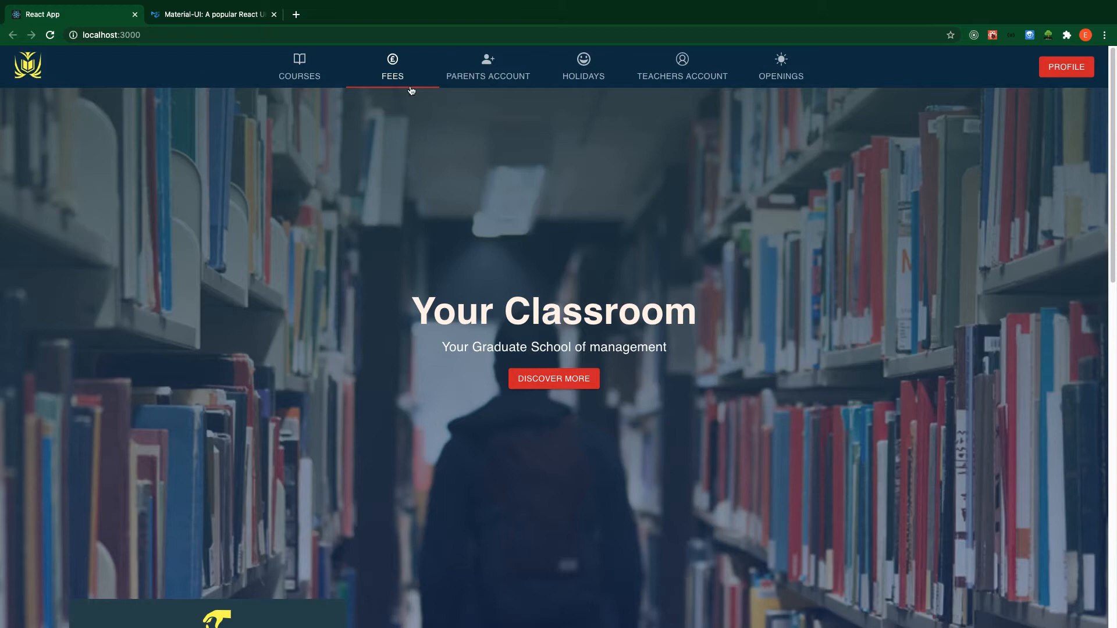
Step: Open the teachers account section and scroll down through its content
left_click(298, 67)
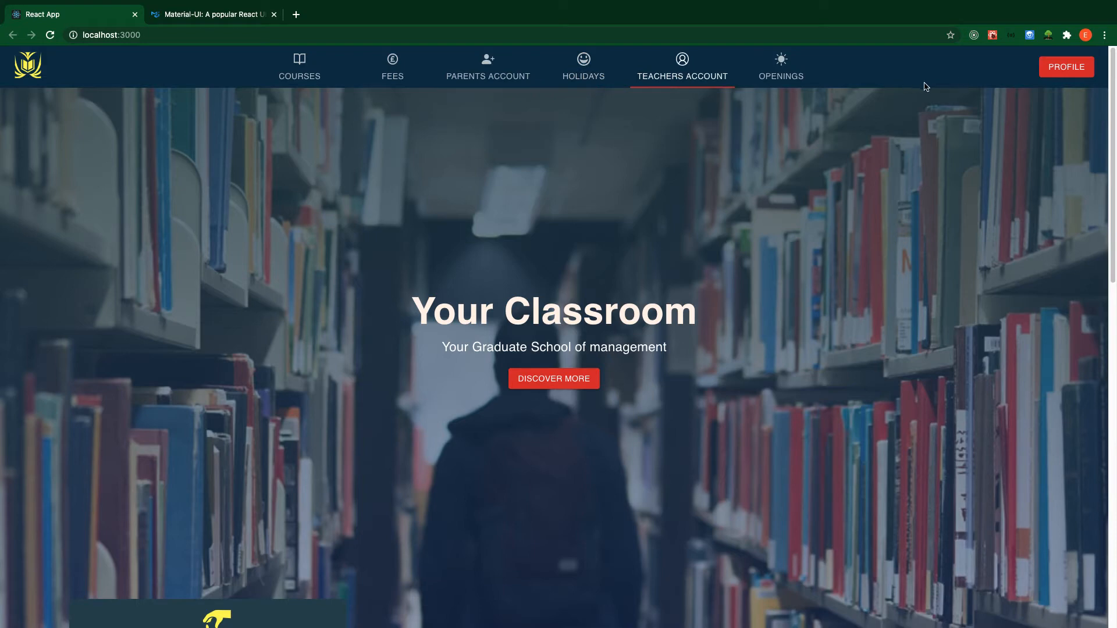
mouse_move(1101, 114)
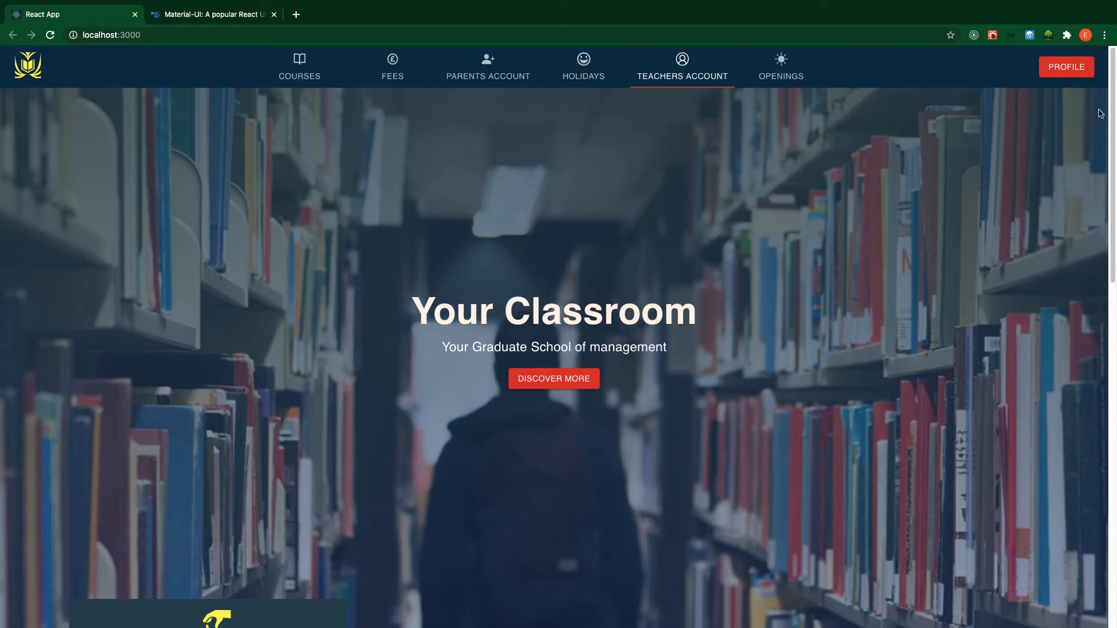
mouse_move(177, 146)
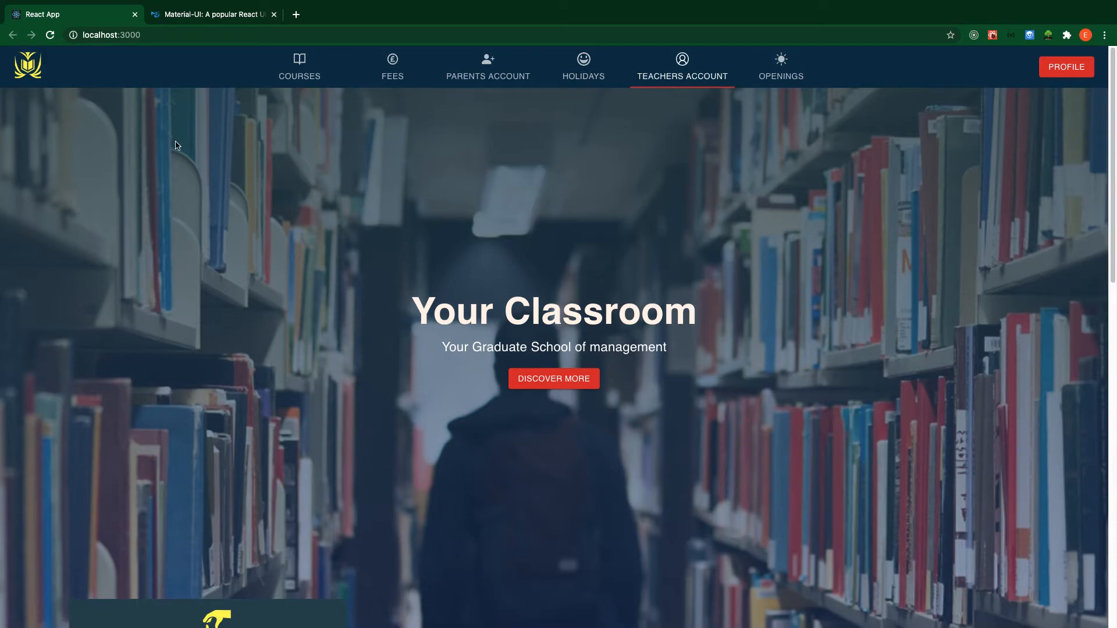
scroll("down", 3)
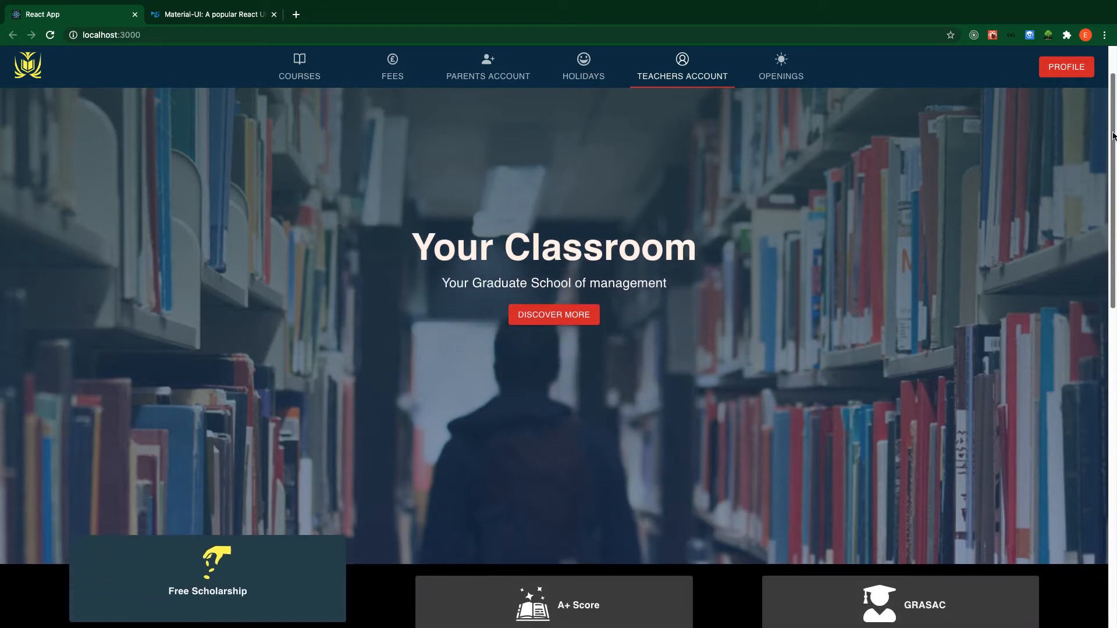
scroll("down", 3)
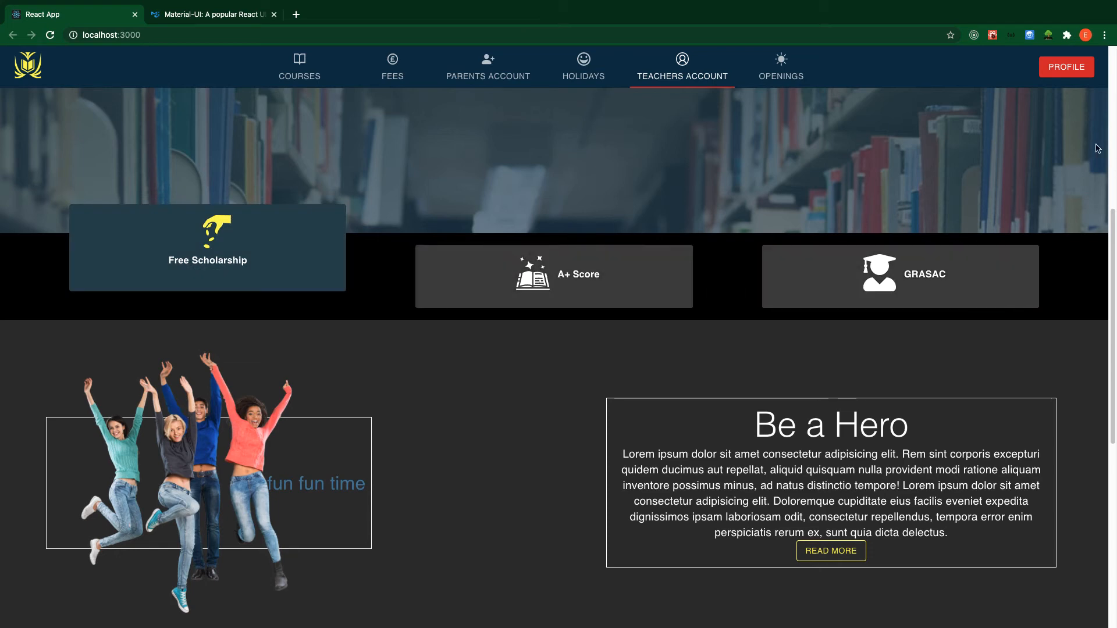
scroll("down", 3)
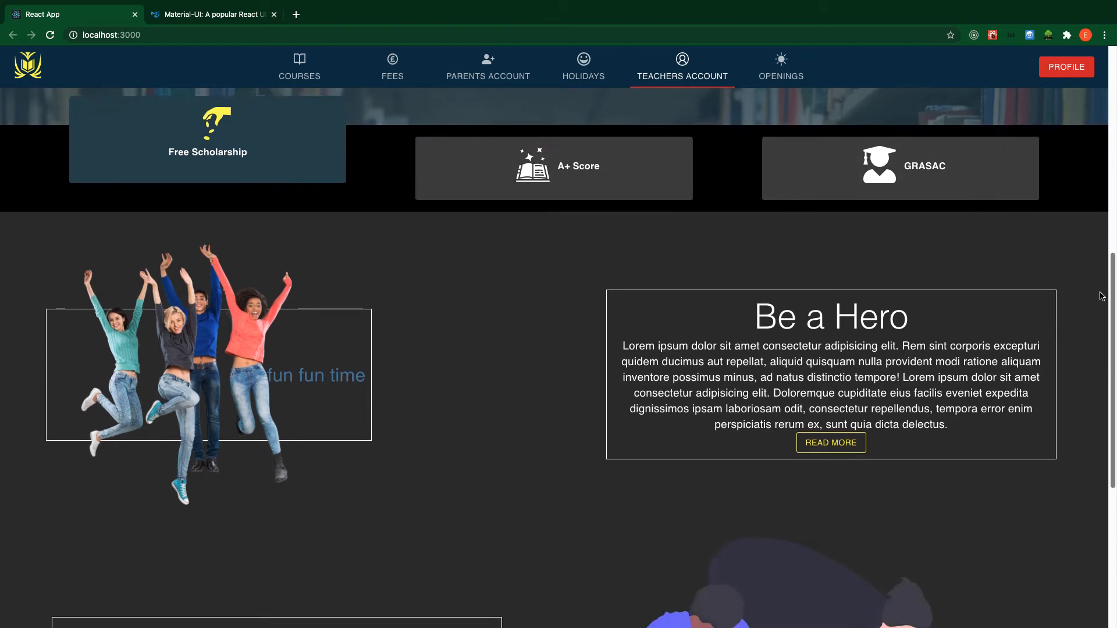
scroll("down", 3)
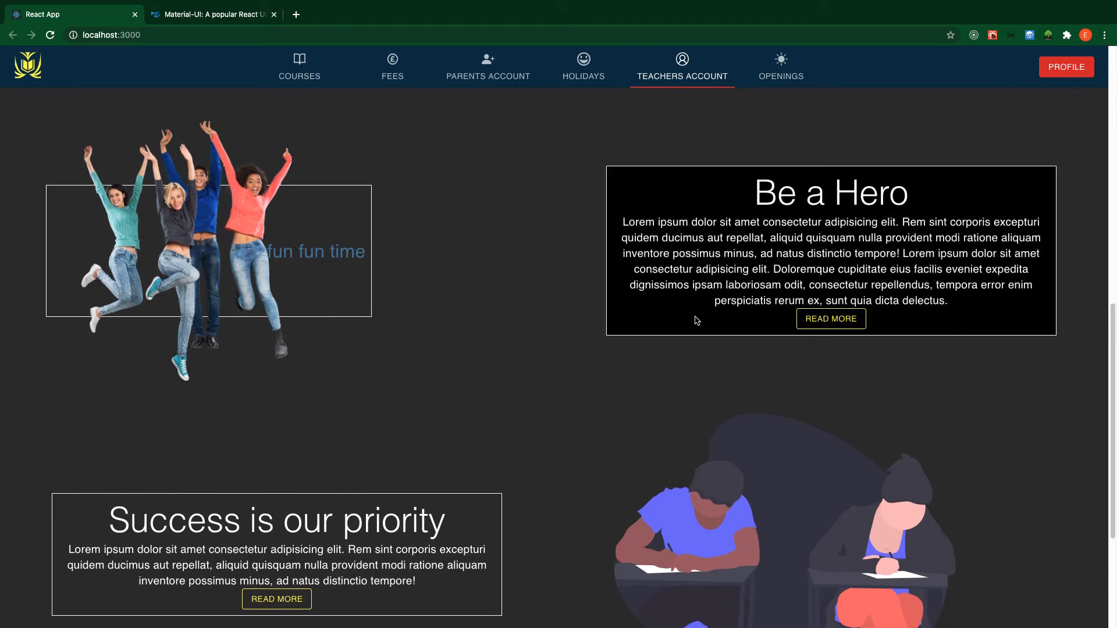
mouse_move(733, 309)
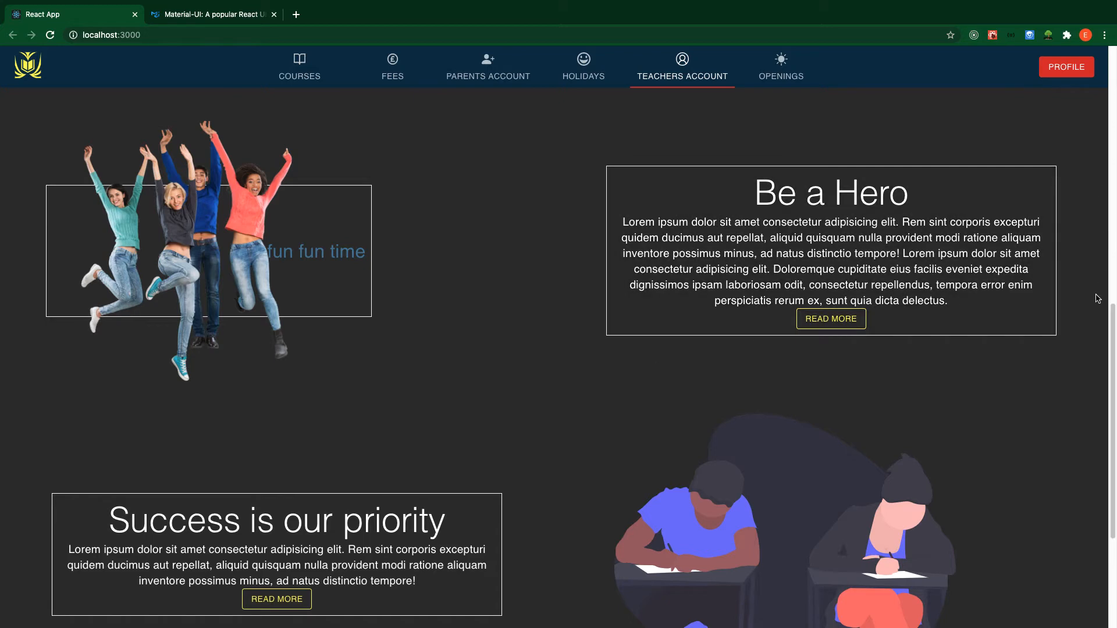
scroll("down", 3)
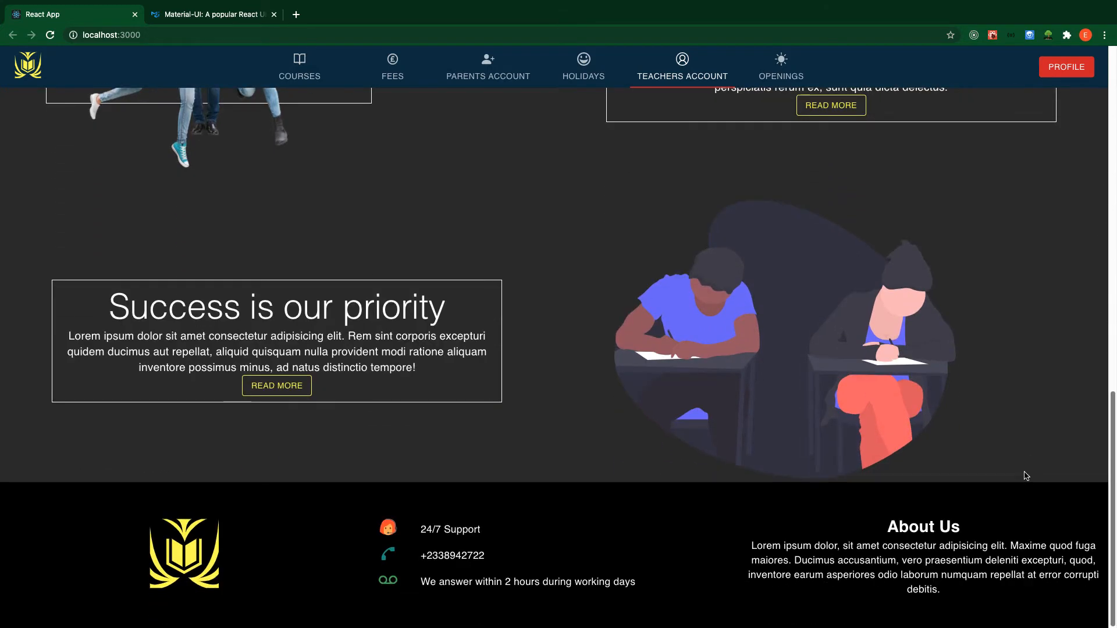
mouse_move(689, 491)
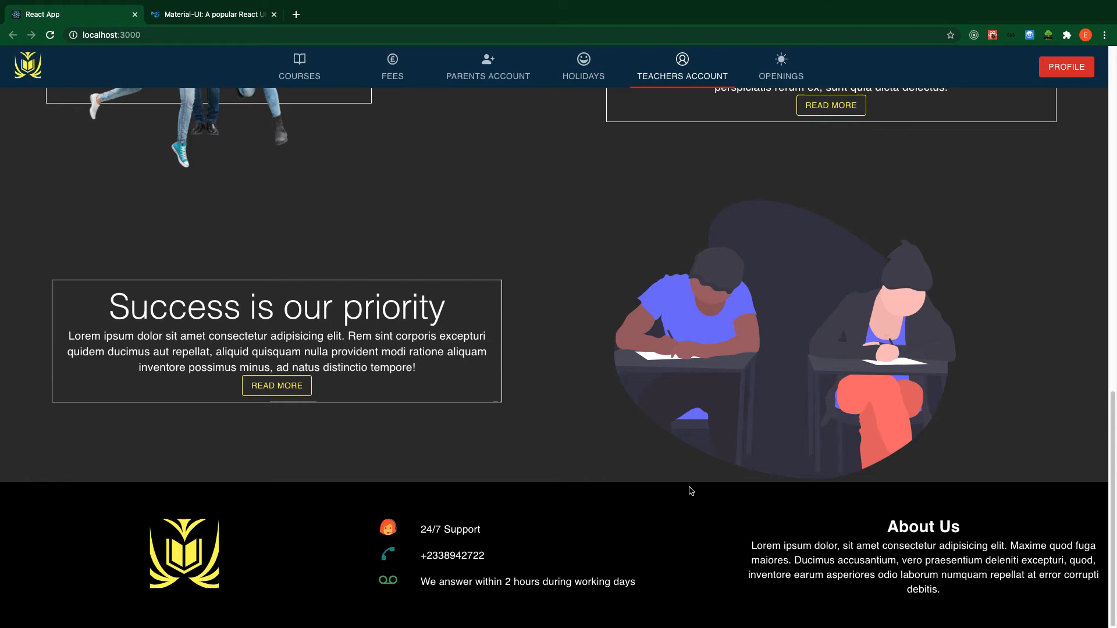
Step: Return to the top and show the Profile dropdown with My Account through Final Project
scroll("up", 3)
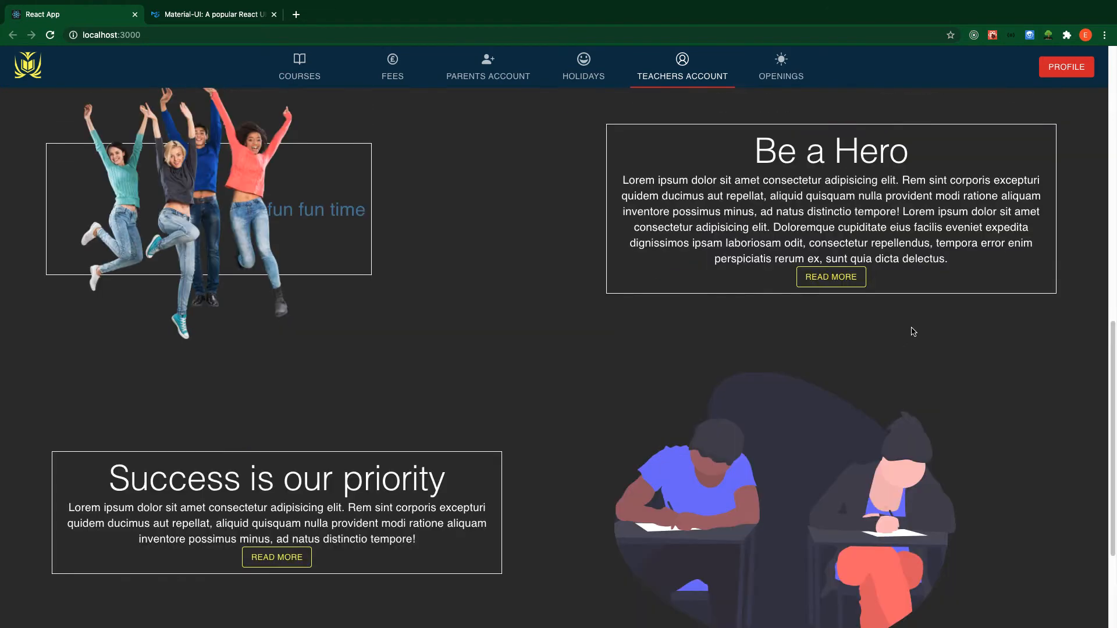
scroll("up", 3)
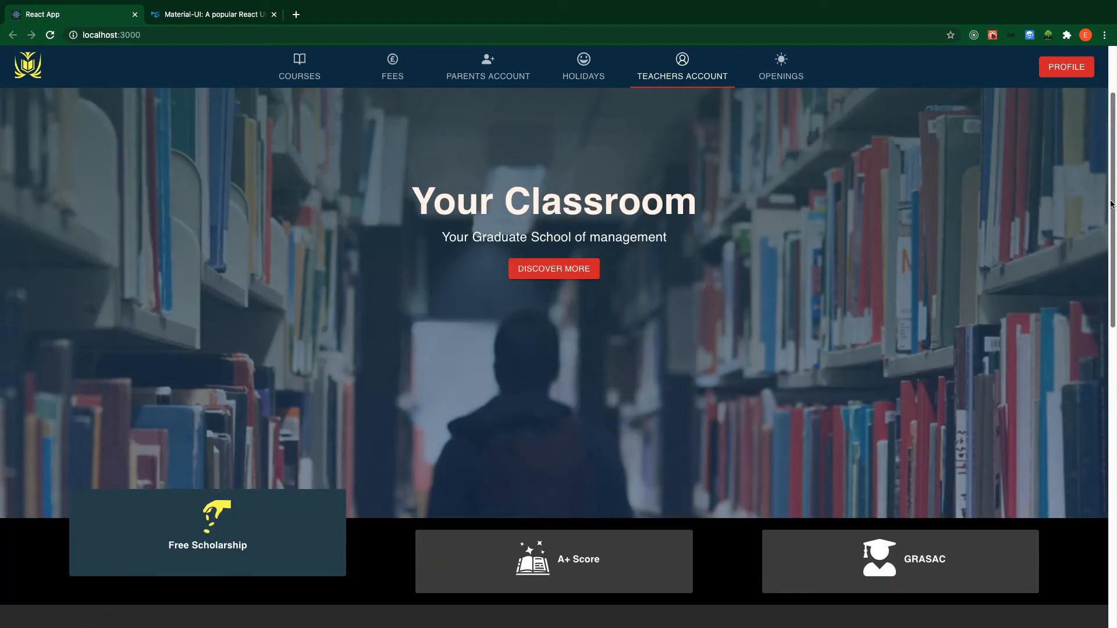
left_click(1065, 67)
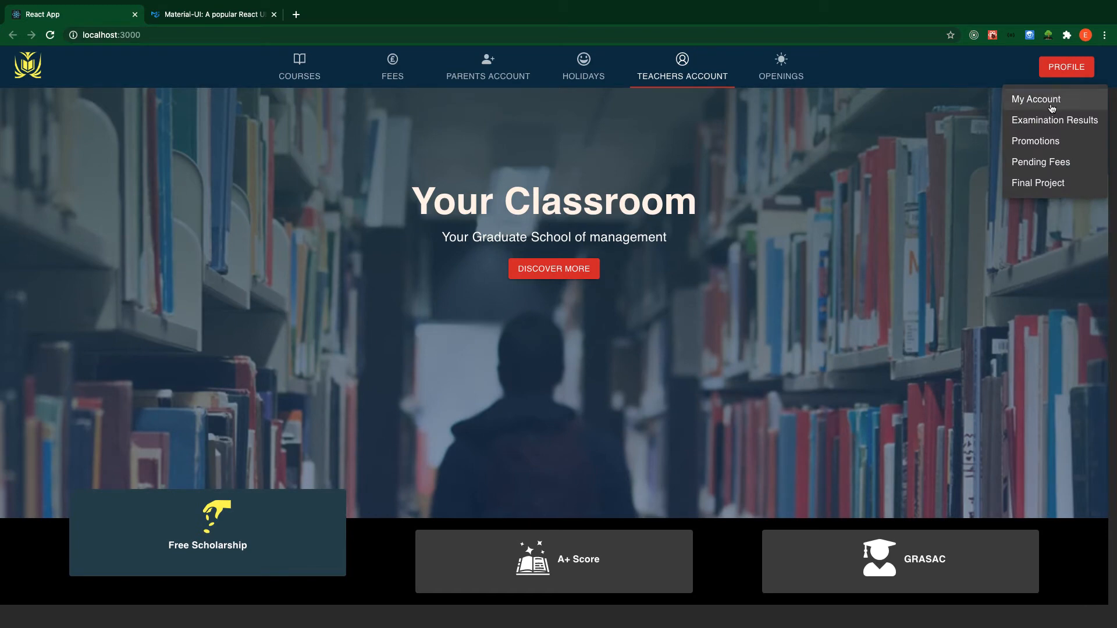
mouse_move(1071, 80)
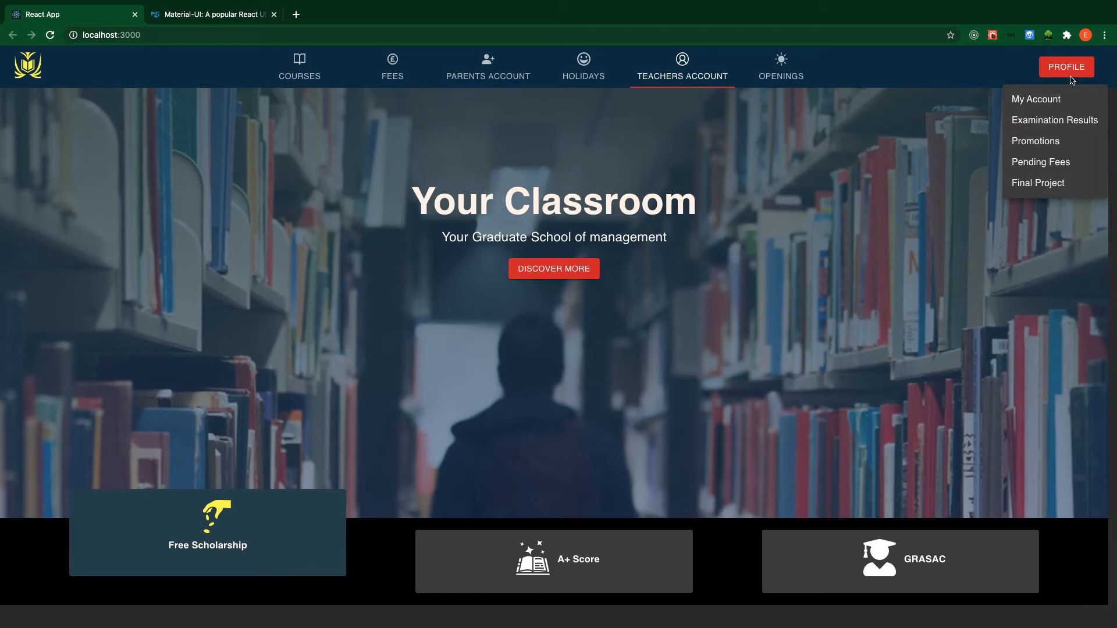
mouse_move(1042, 108)
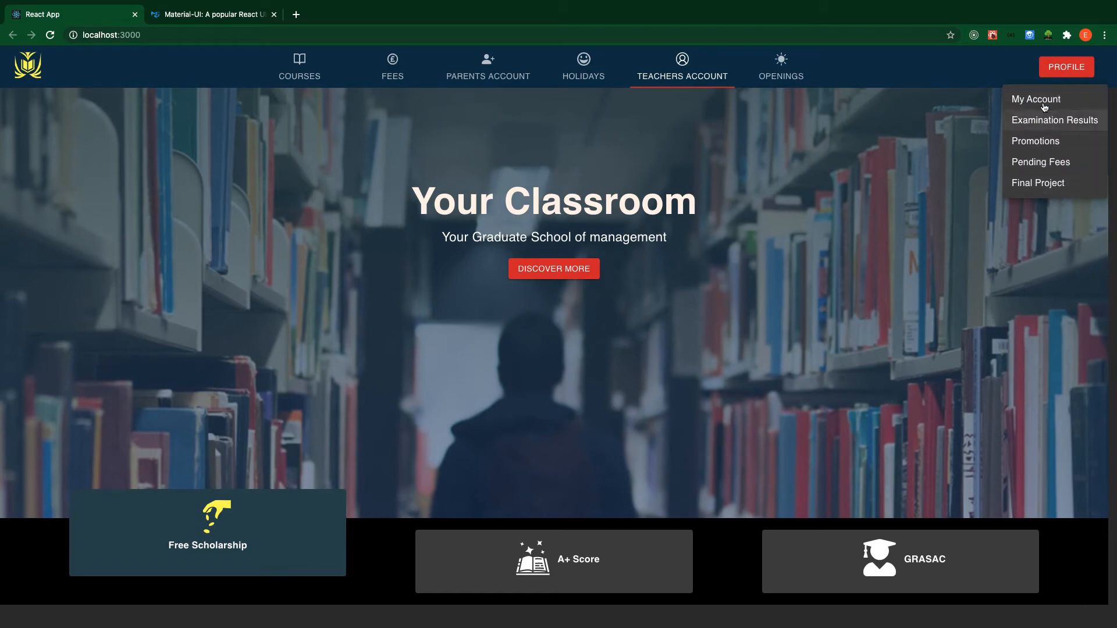
mouse_move(946, 384)
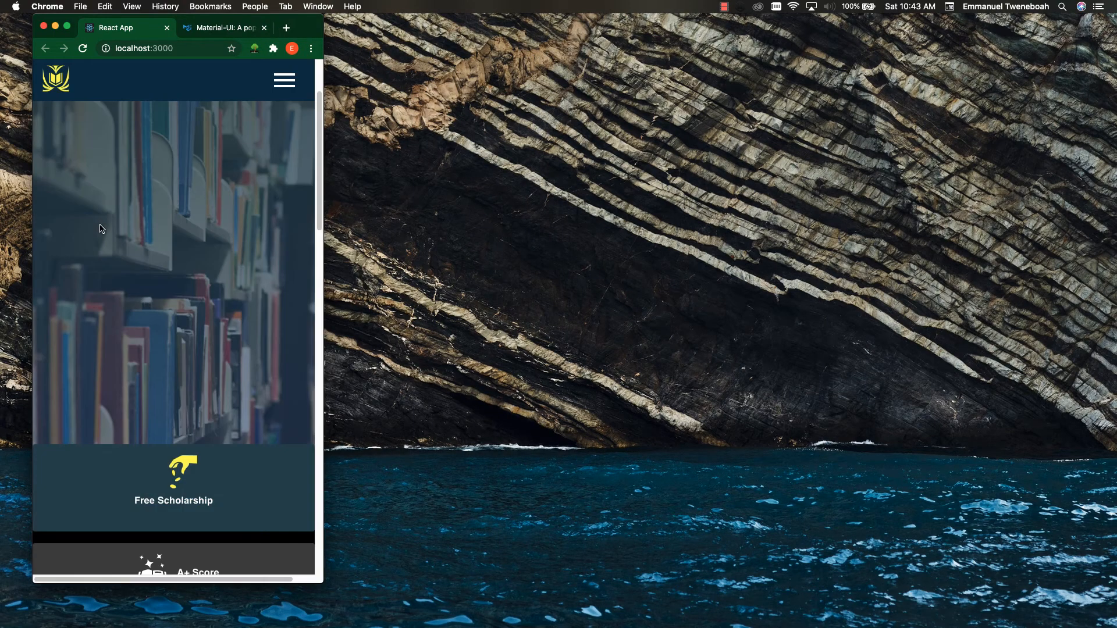
Step: View the narrow mobile layout and scroll through its stacked sections
left_click(283, 79)
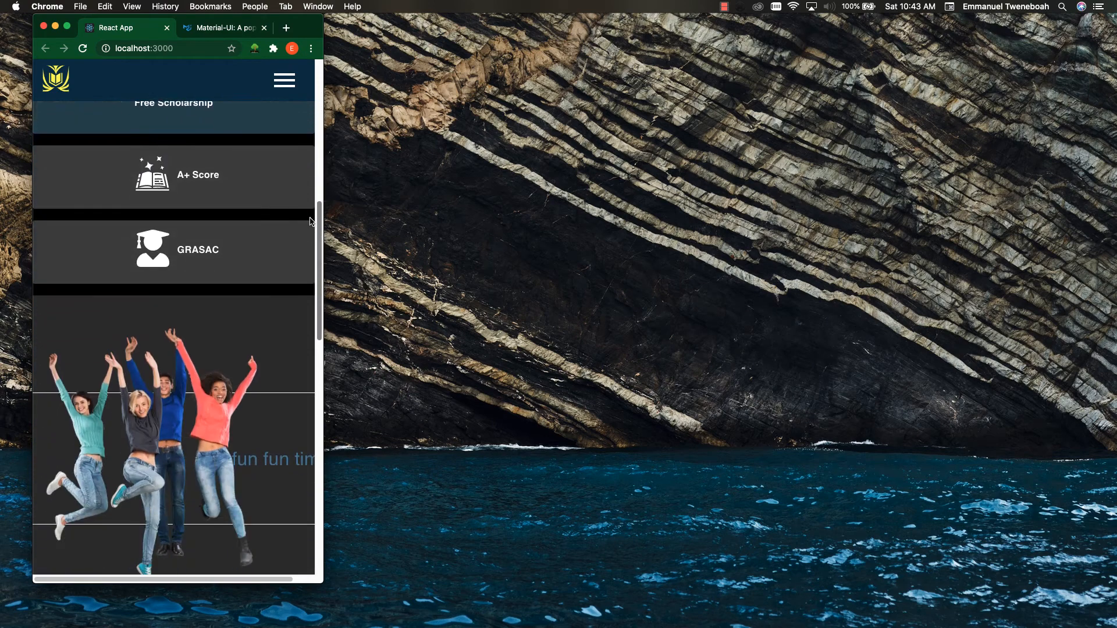
scroll("down", 3)
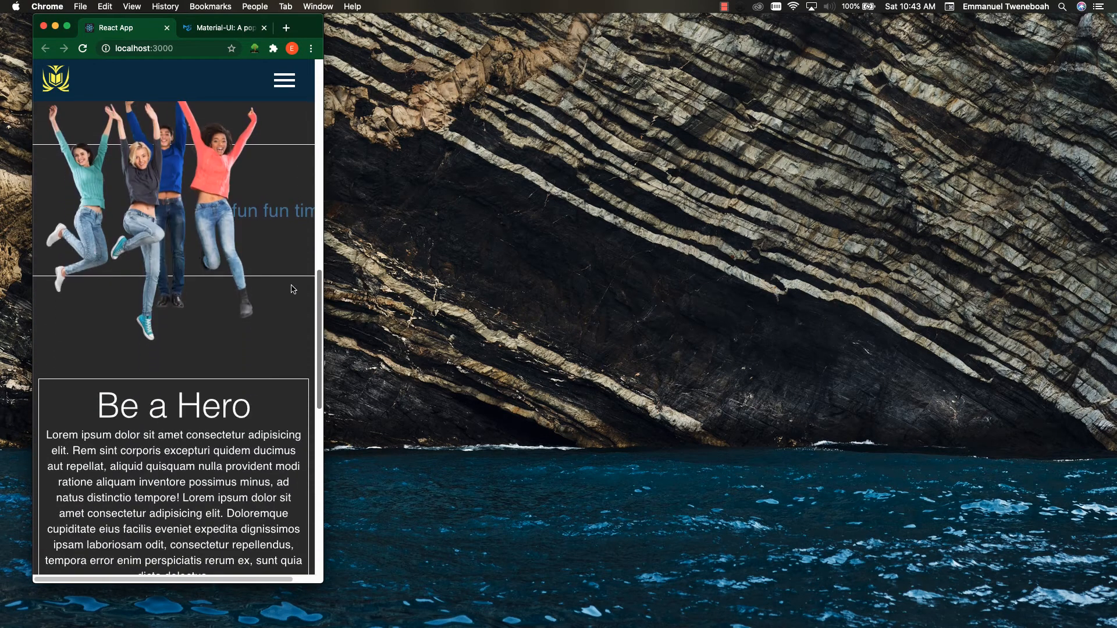
scroll("down", 3)
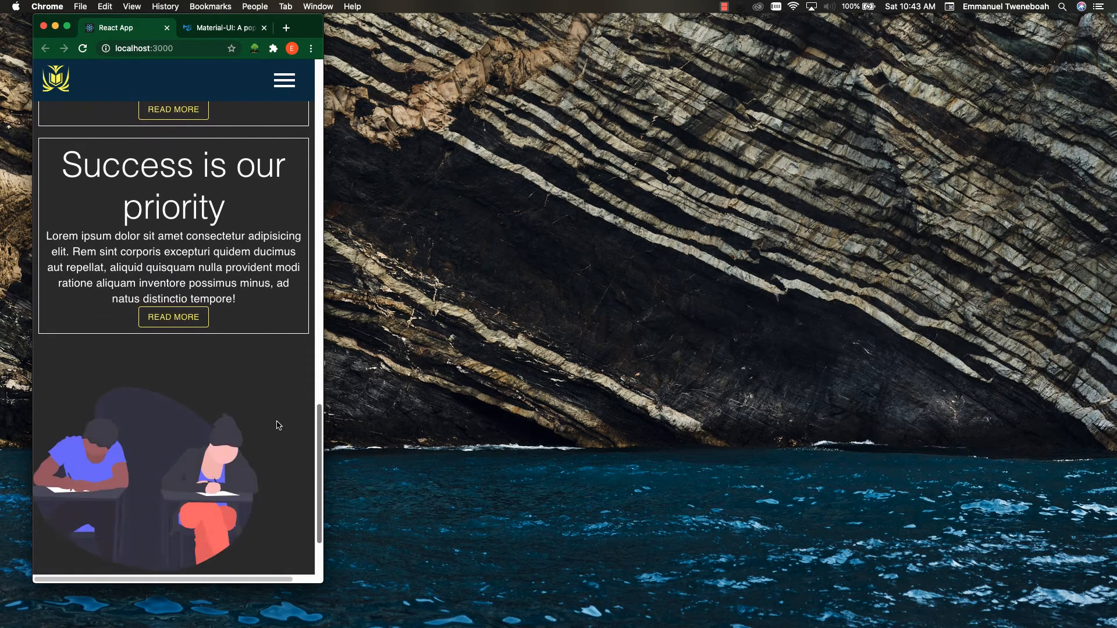
scroll("down", 3)
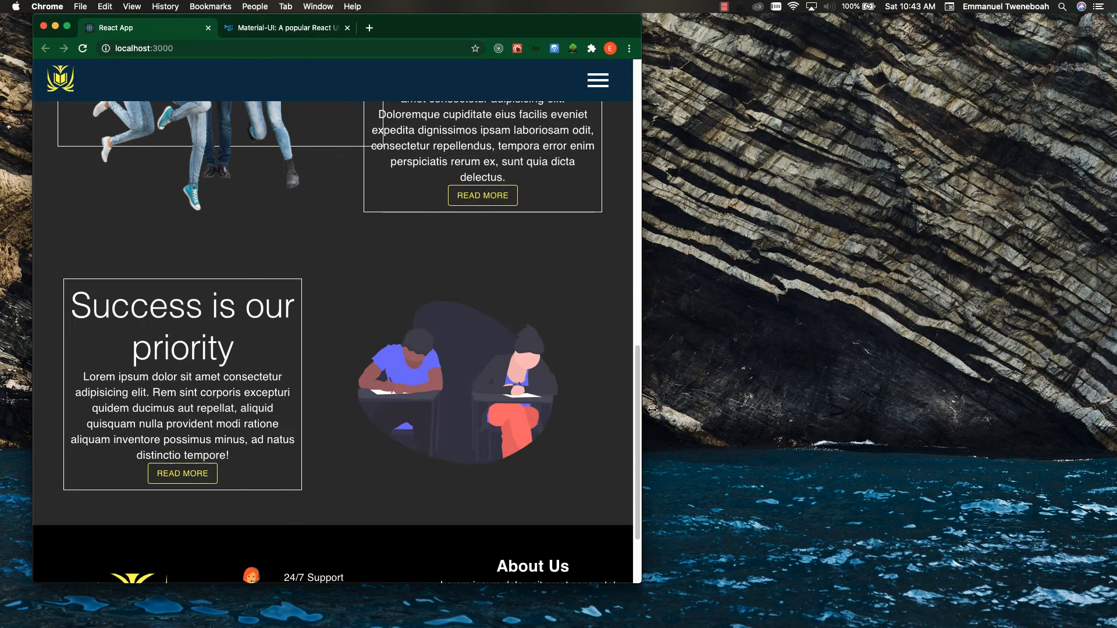
scroll("down", 3)
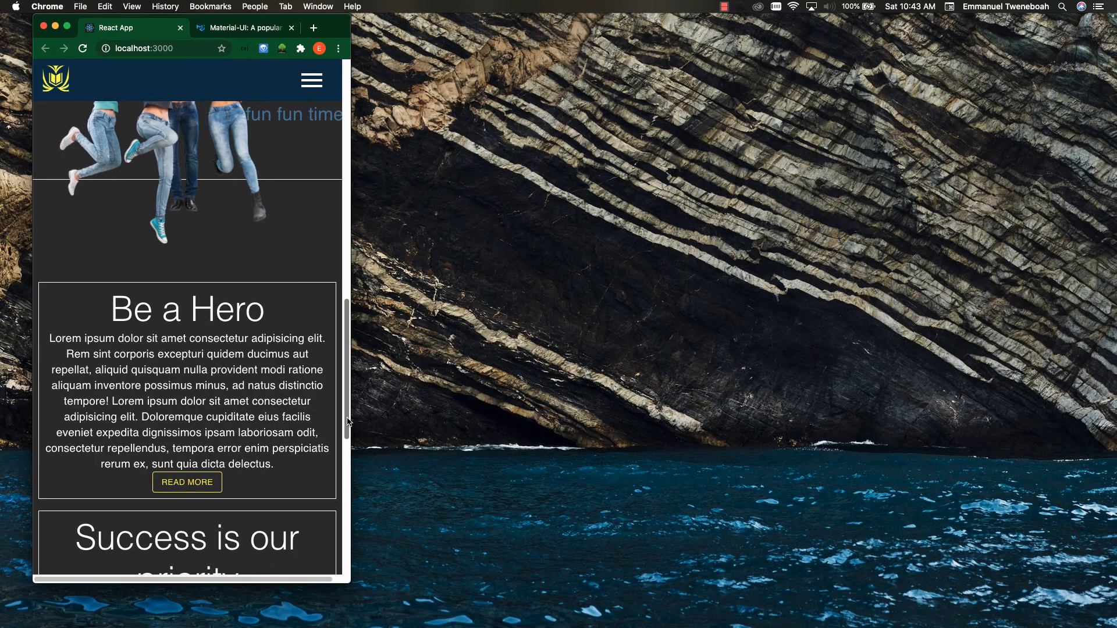
scroll("up", 3)
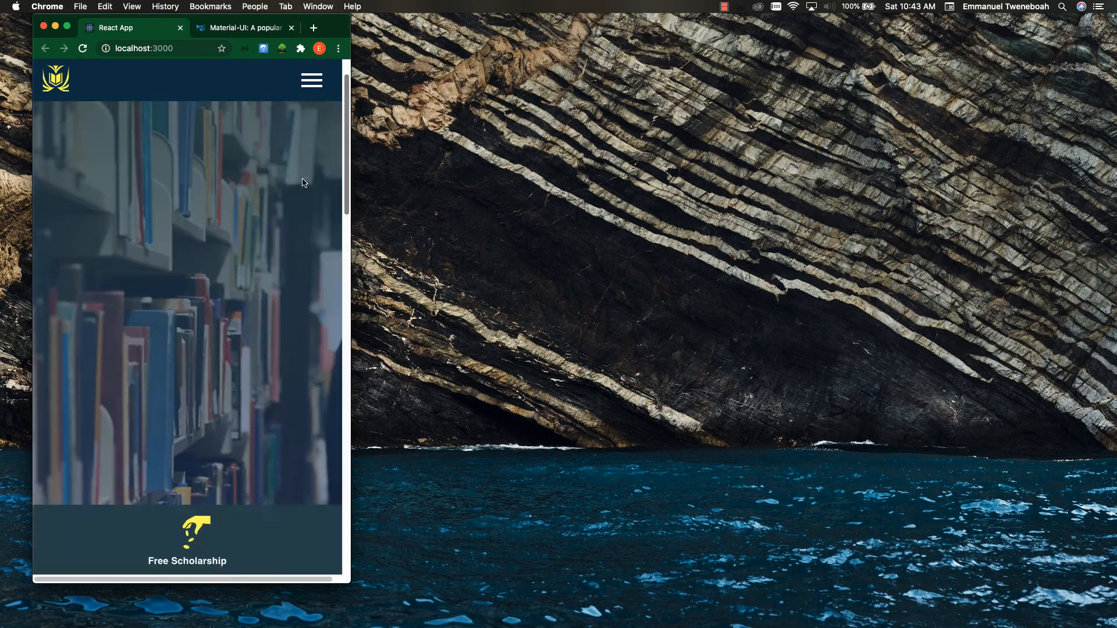
scroll("down", 3)
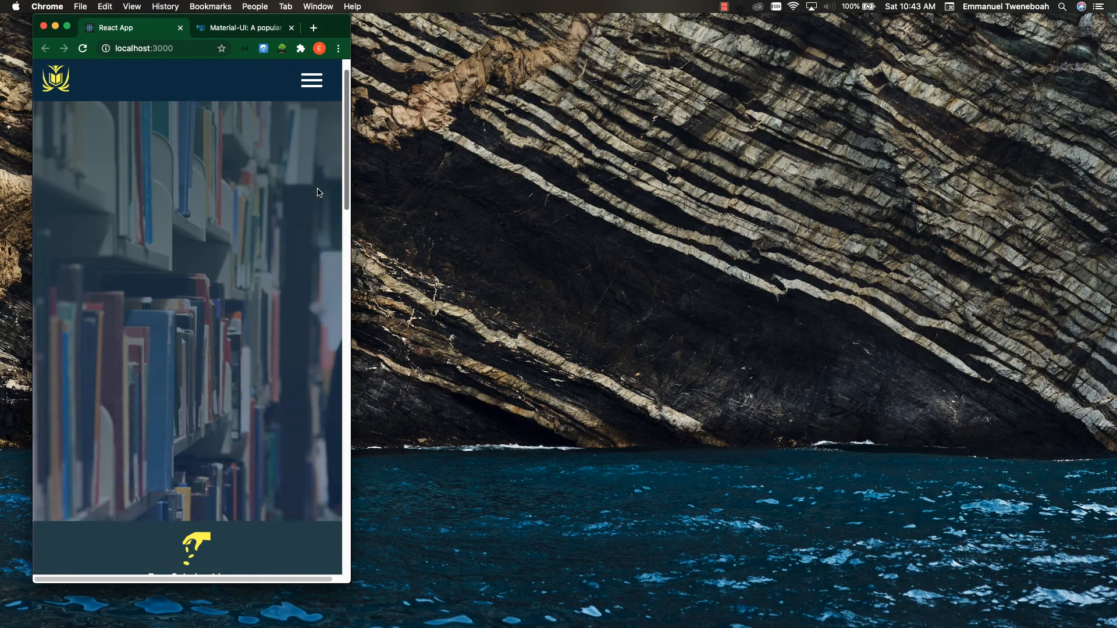
scroll("down", 3)
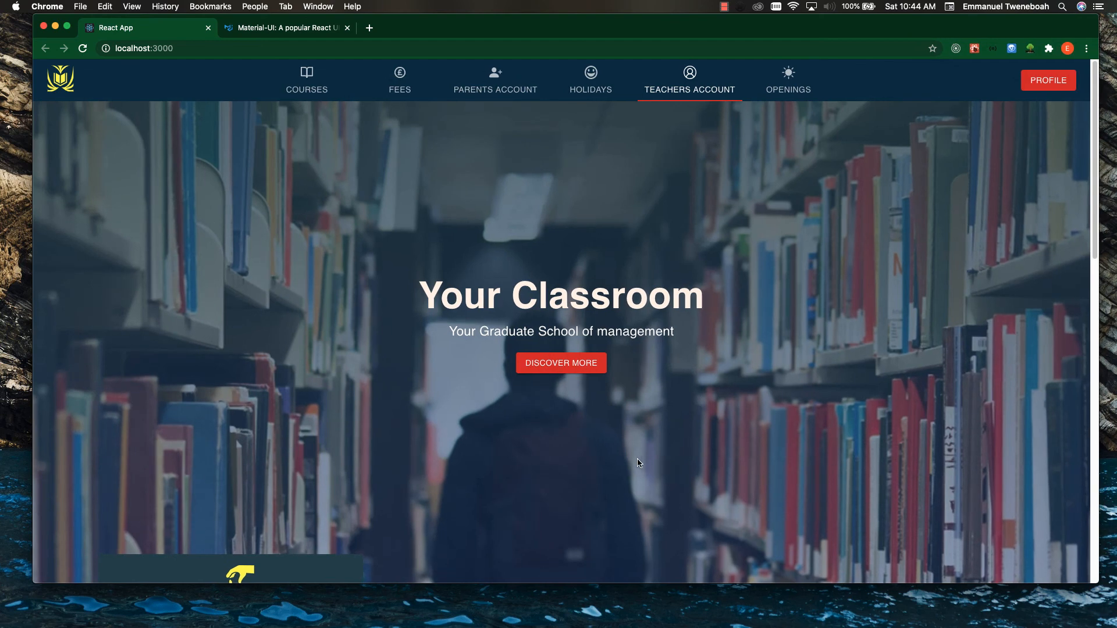
mouse_move(570, 461)
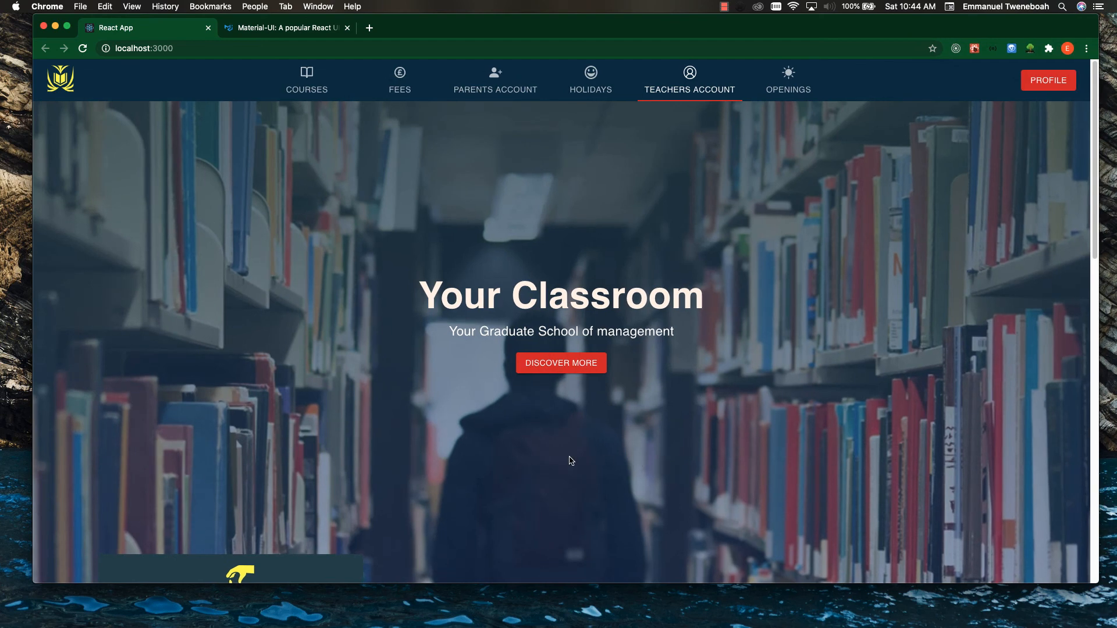
mouse_move(422, 442)
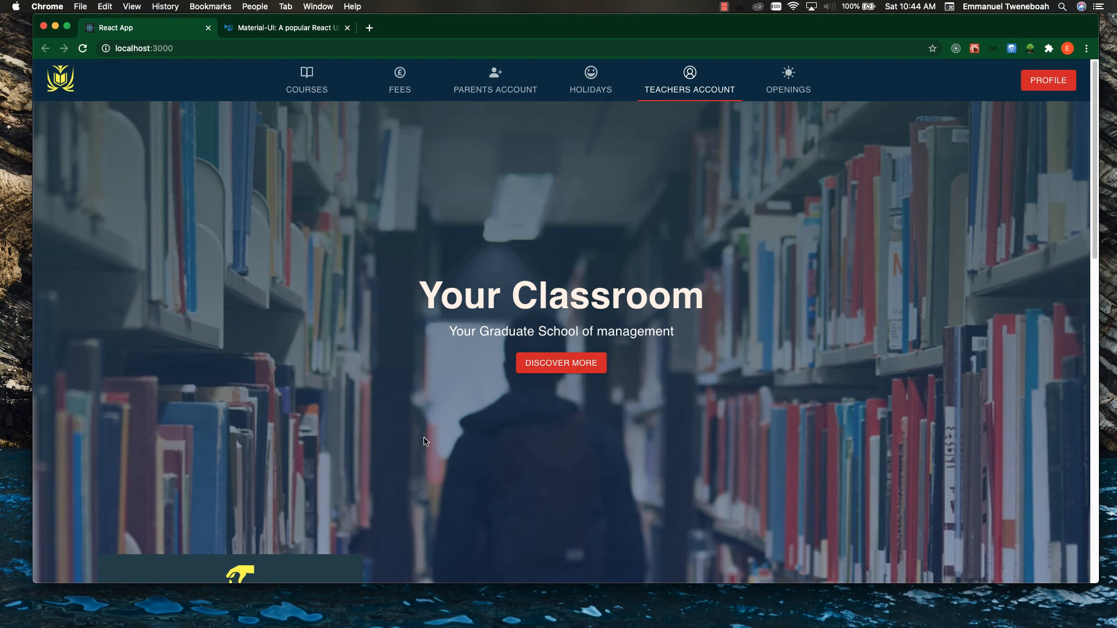
mouse_move(448, 426)
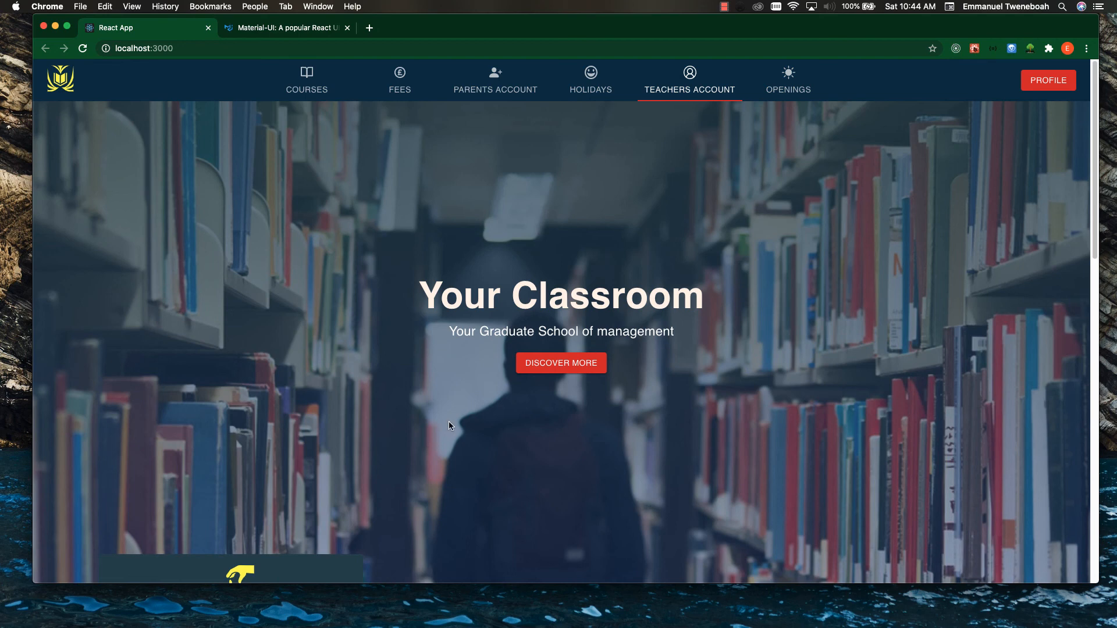
mouse_move(902, 334)
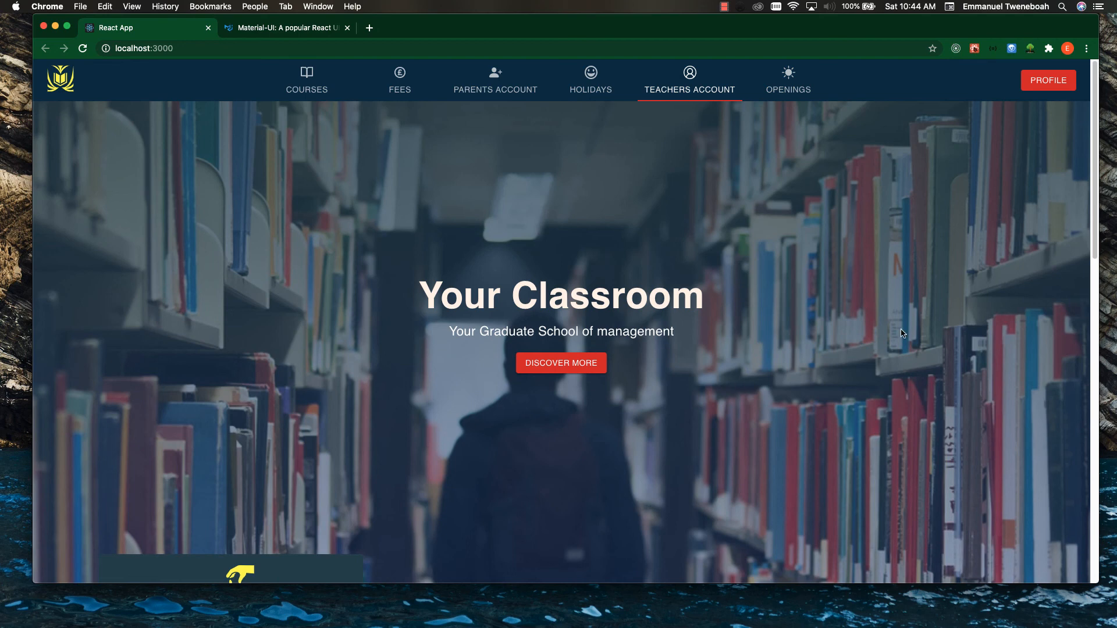
Step: Scroll the full-width home page to the Free Scholarship, A+ Score and GRASAC cards
scroll("down", 3)
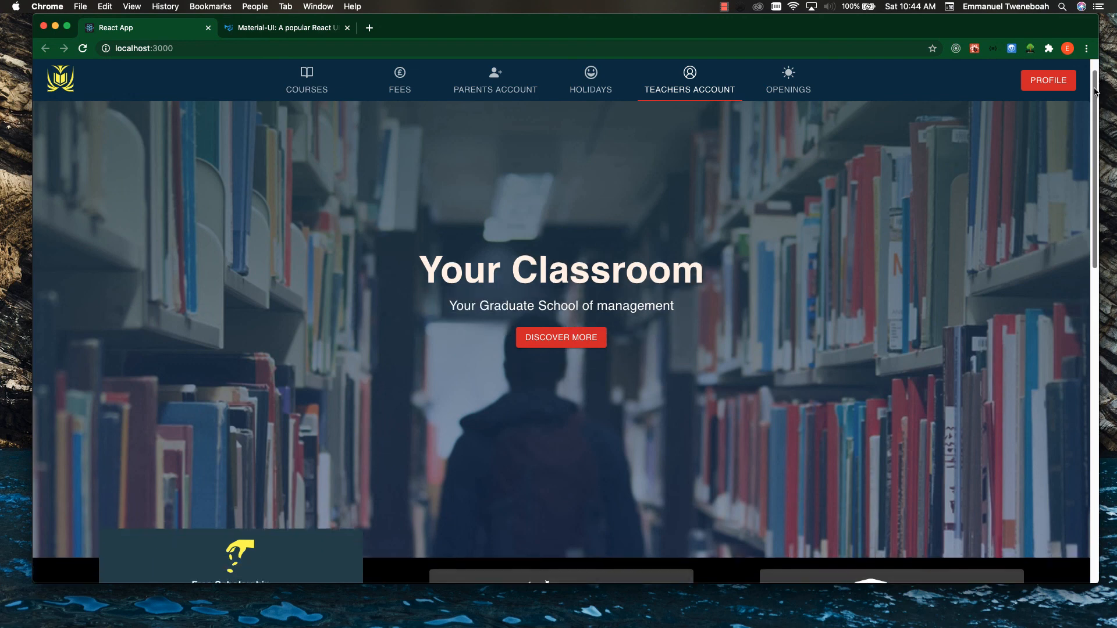
scroll("down", 3)
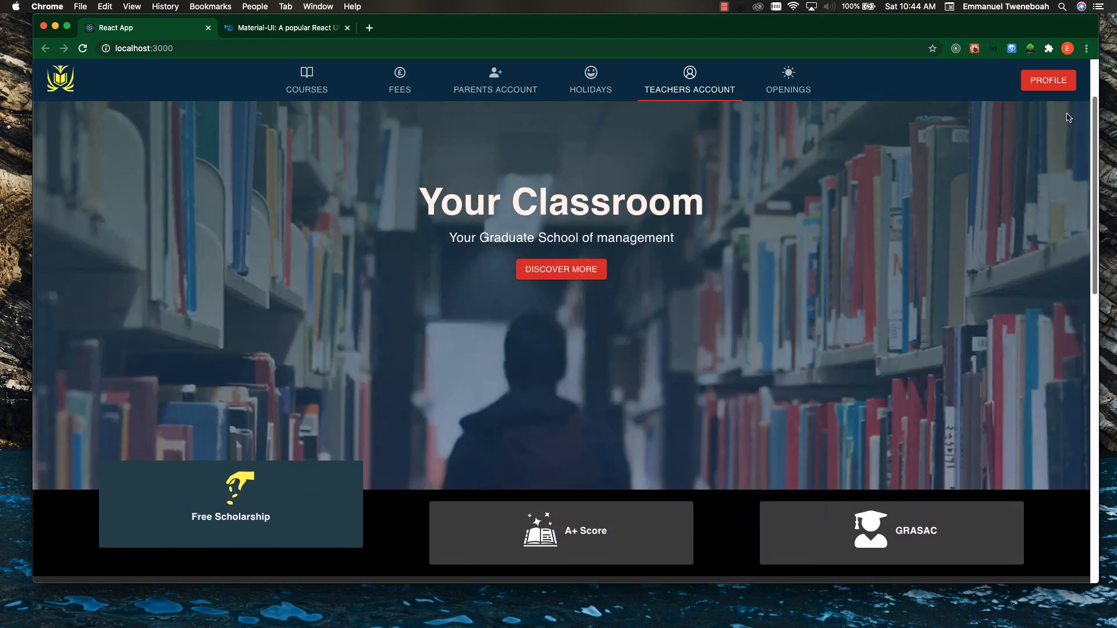
scroll("down", 3)
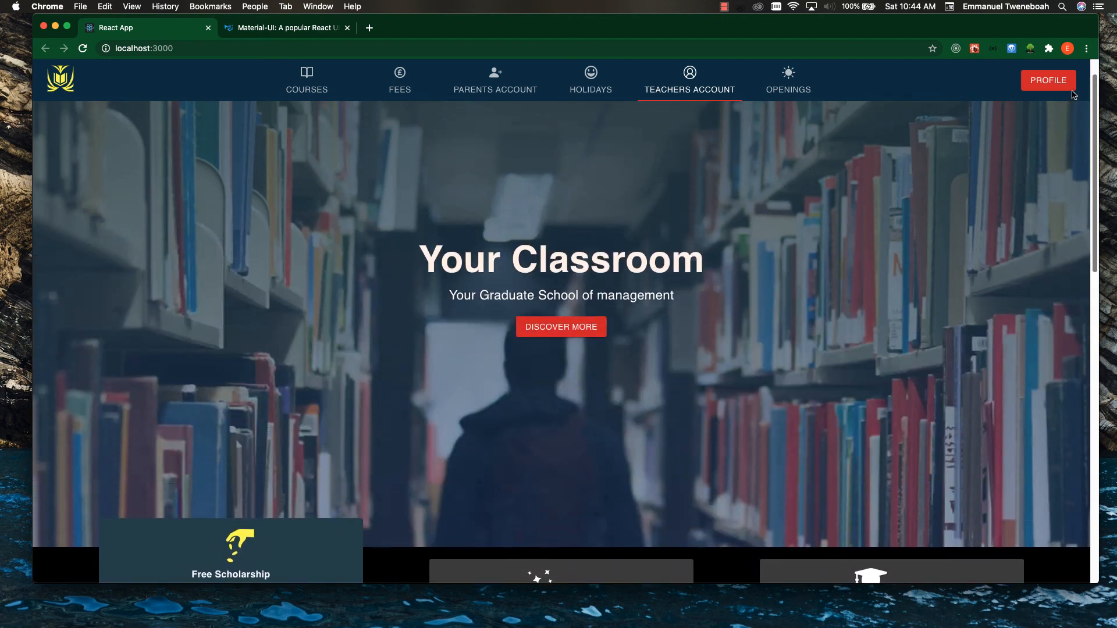